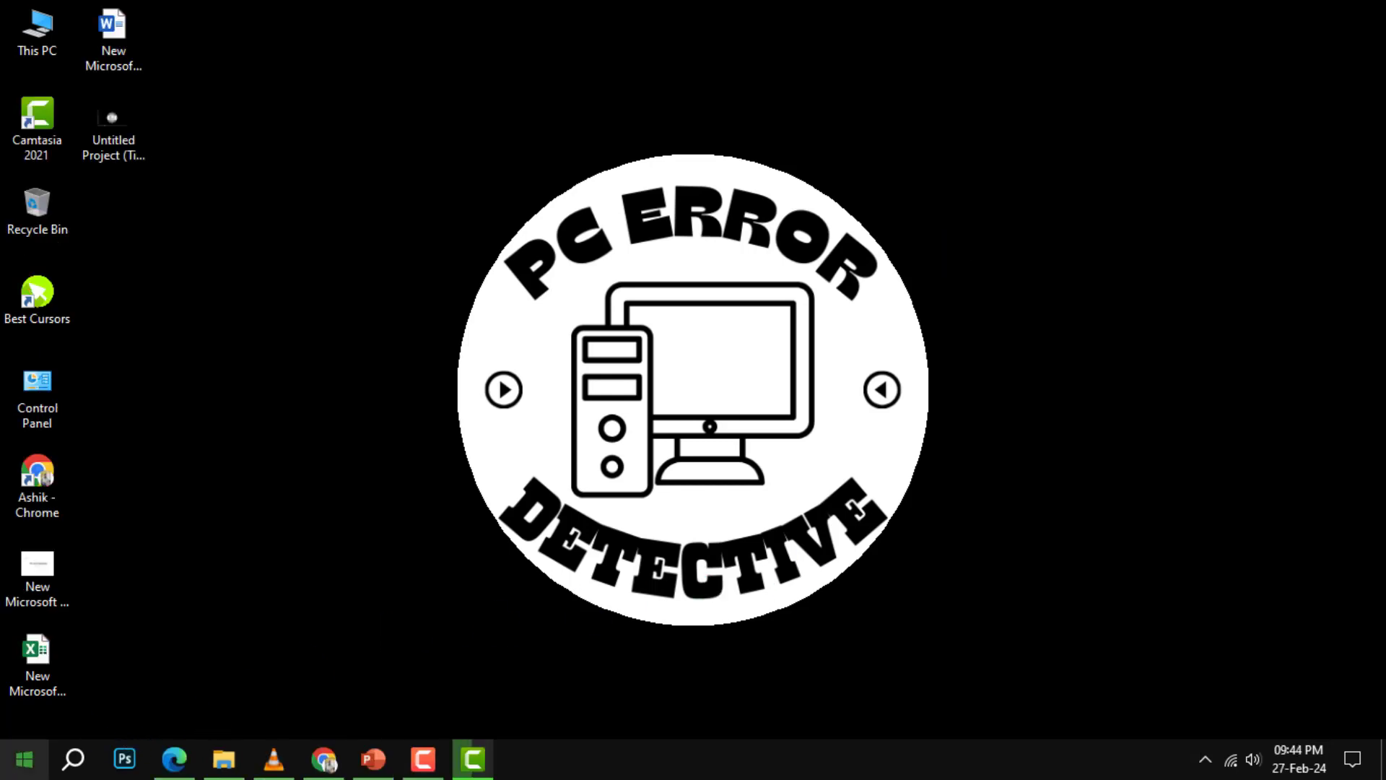
- Launch Windows Settings from the Start menu by searching 'settings'
left_click(20, 759)
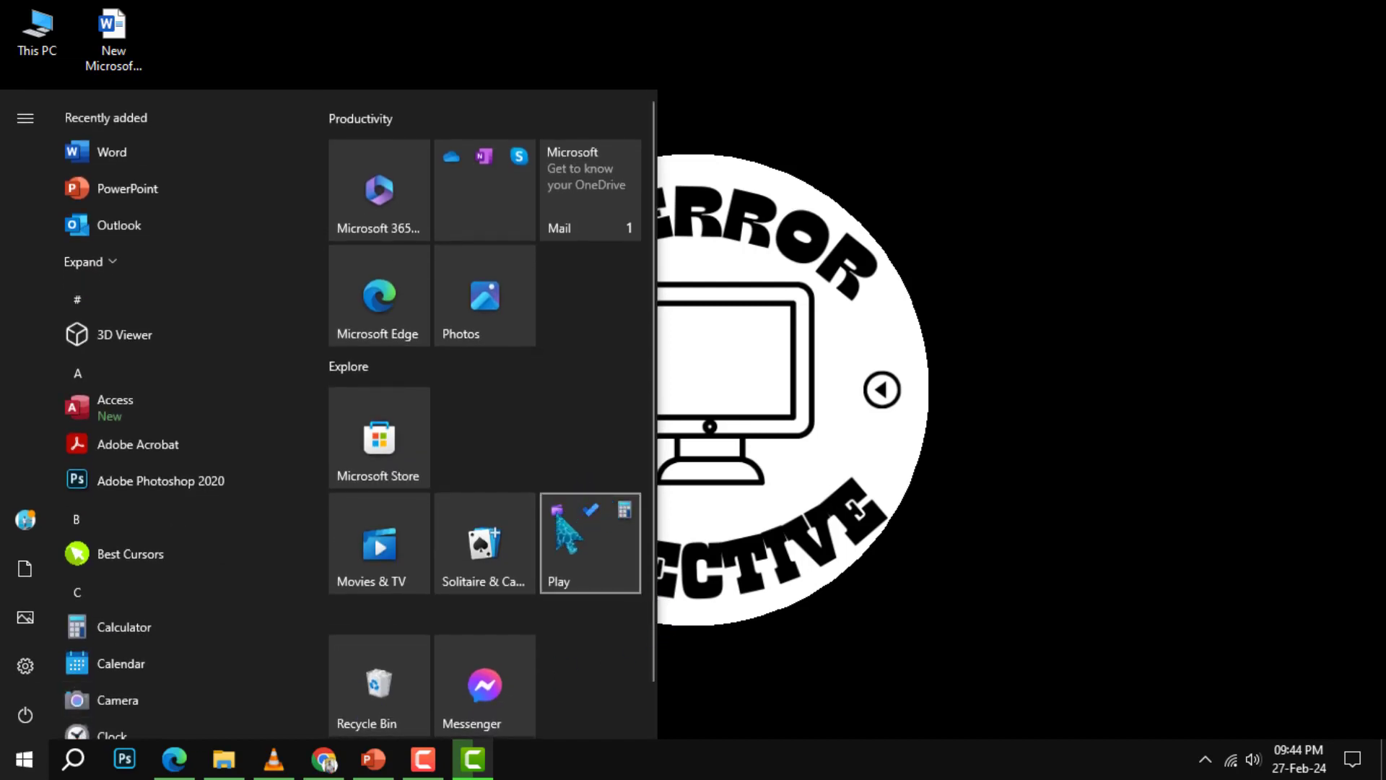
type("settings")
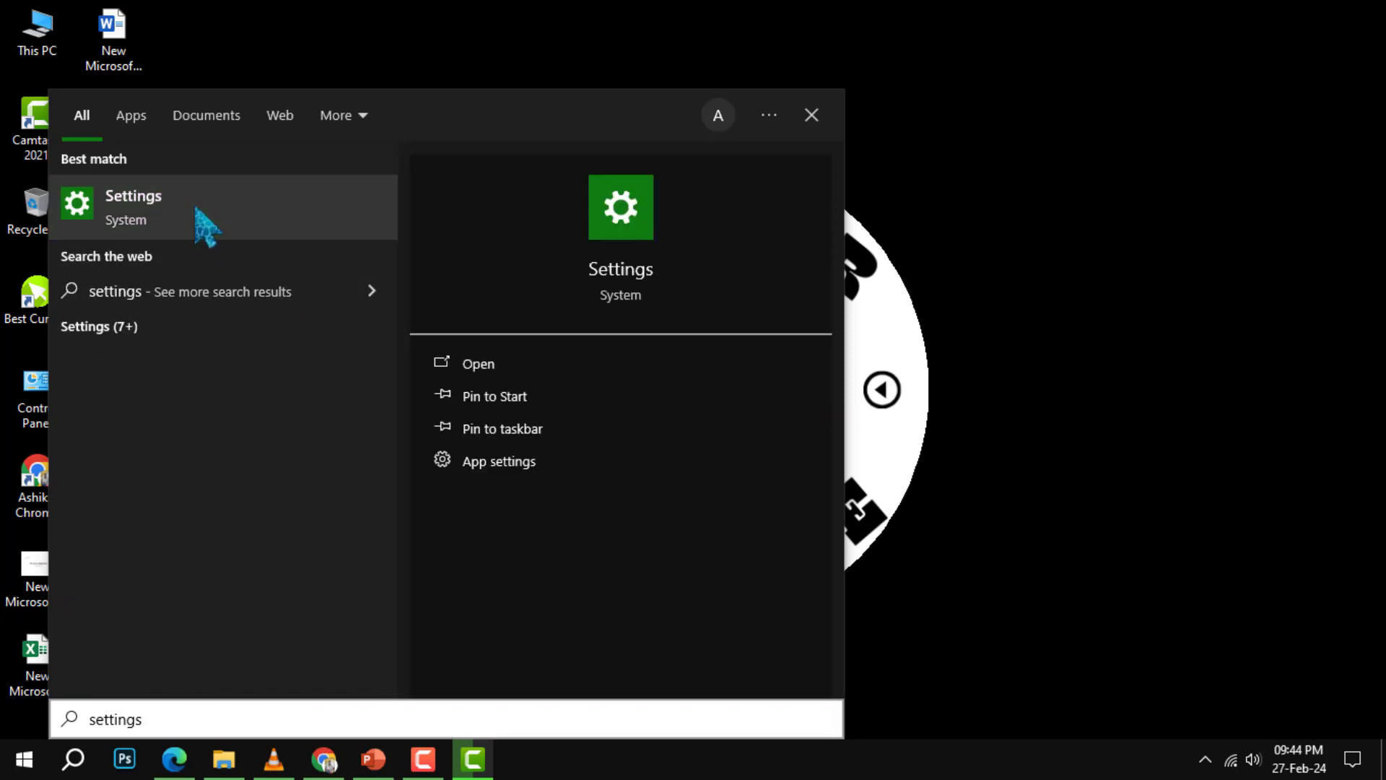
left_click(133, 207)
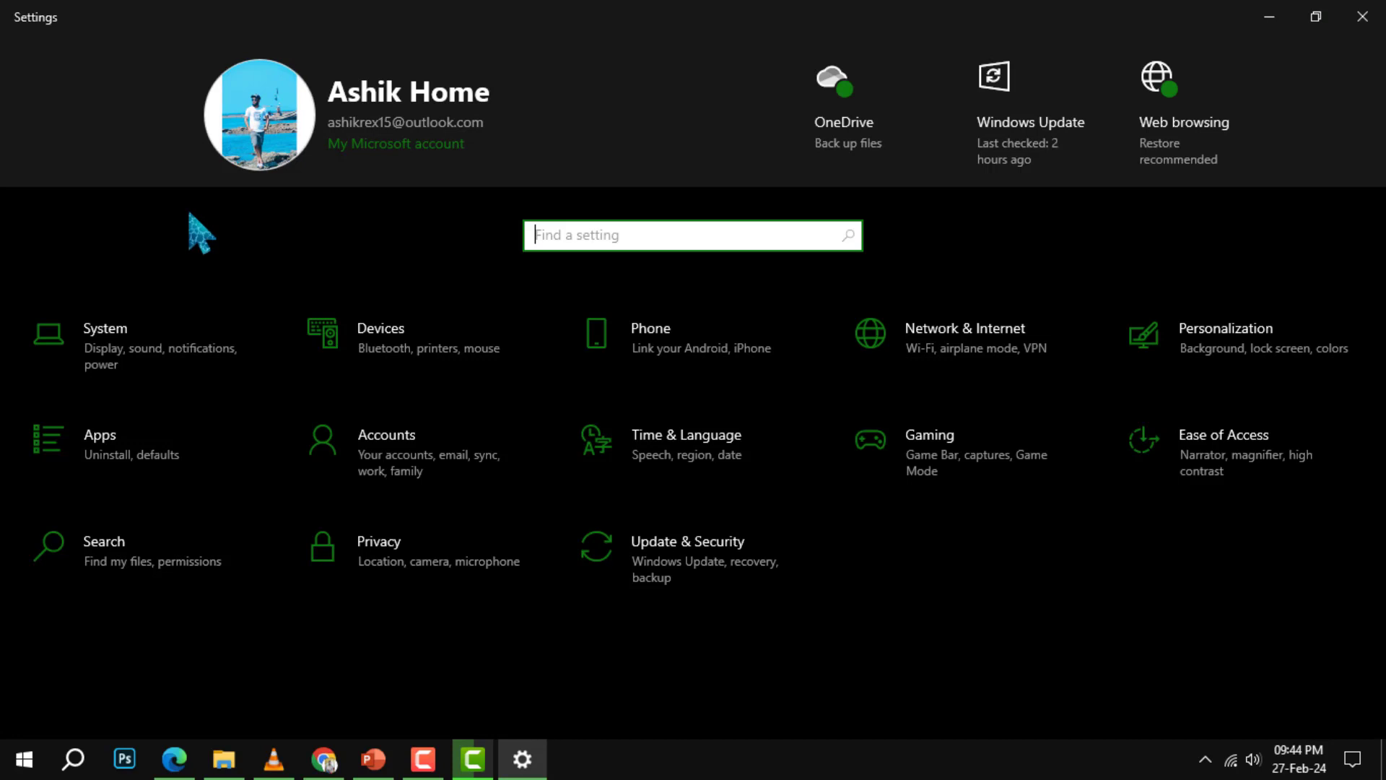
mouse_move(146, 456)
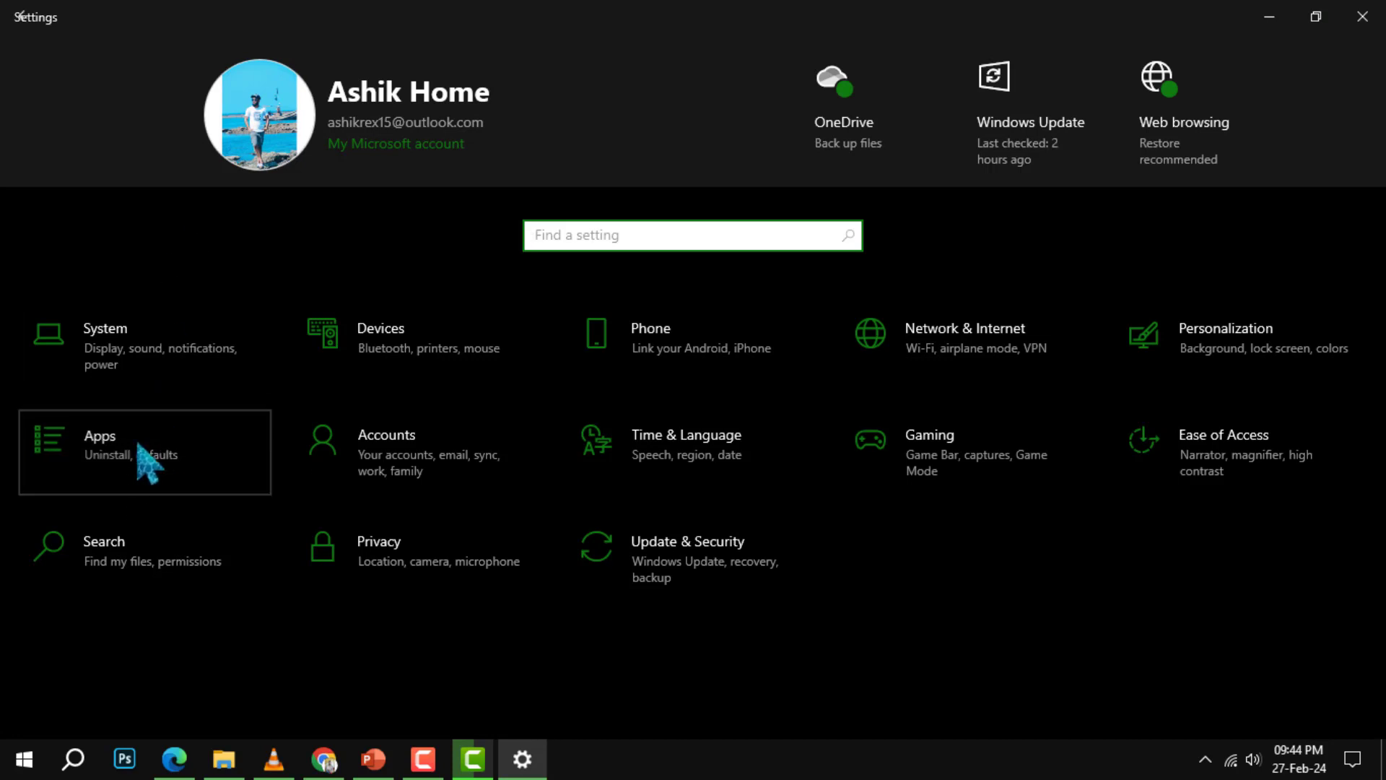
- Go to Apps and show the Default apps page listing current default apps
left_click(99, 452)
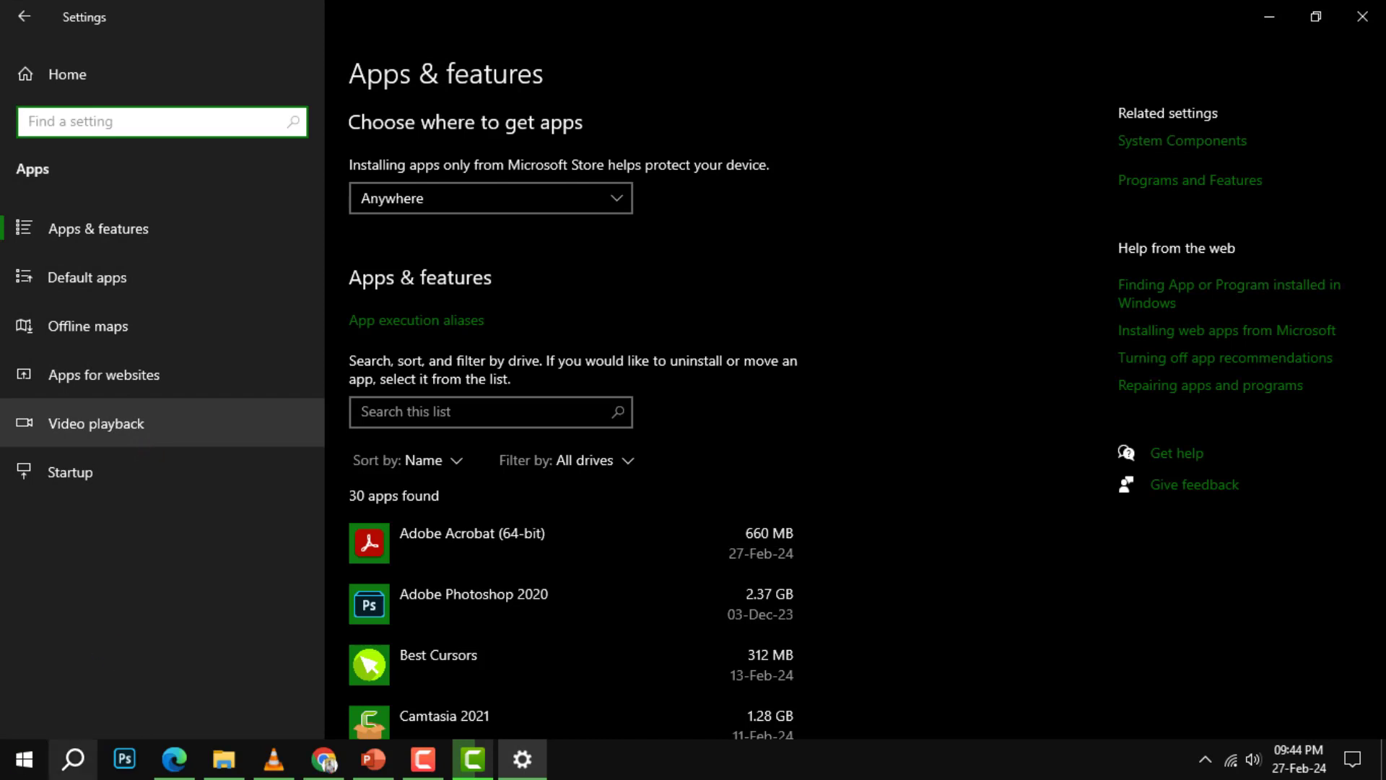
mouse_move(145, 314)
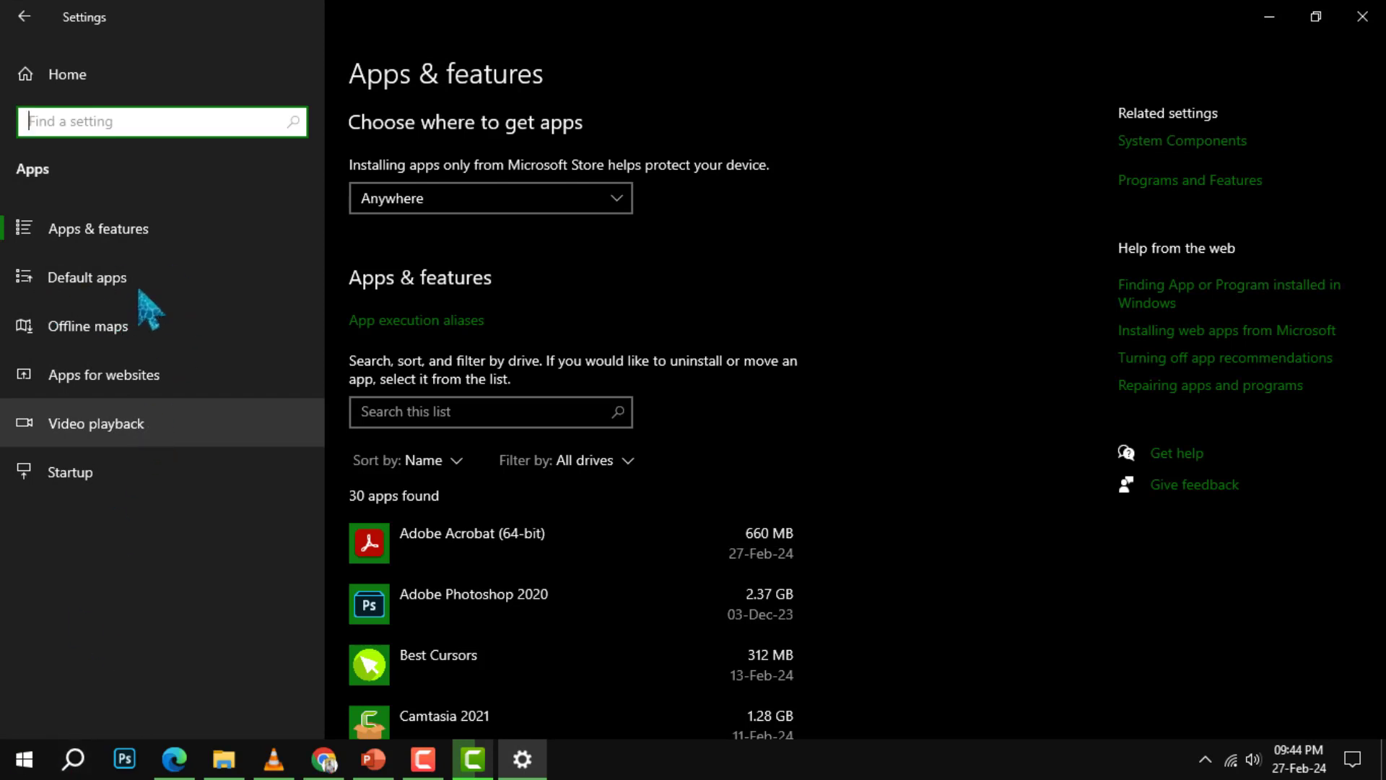
mouse_move(164, 300)
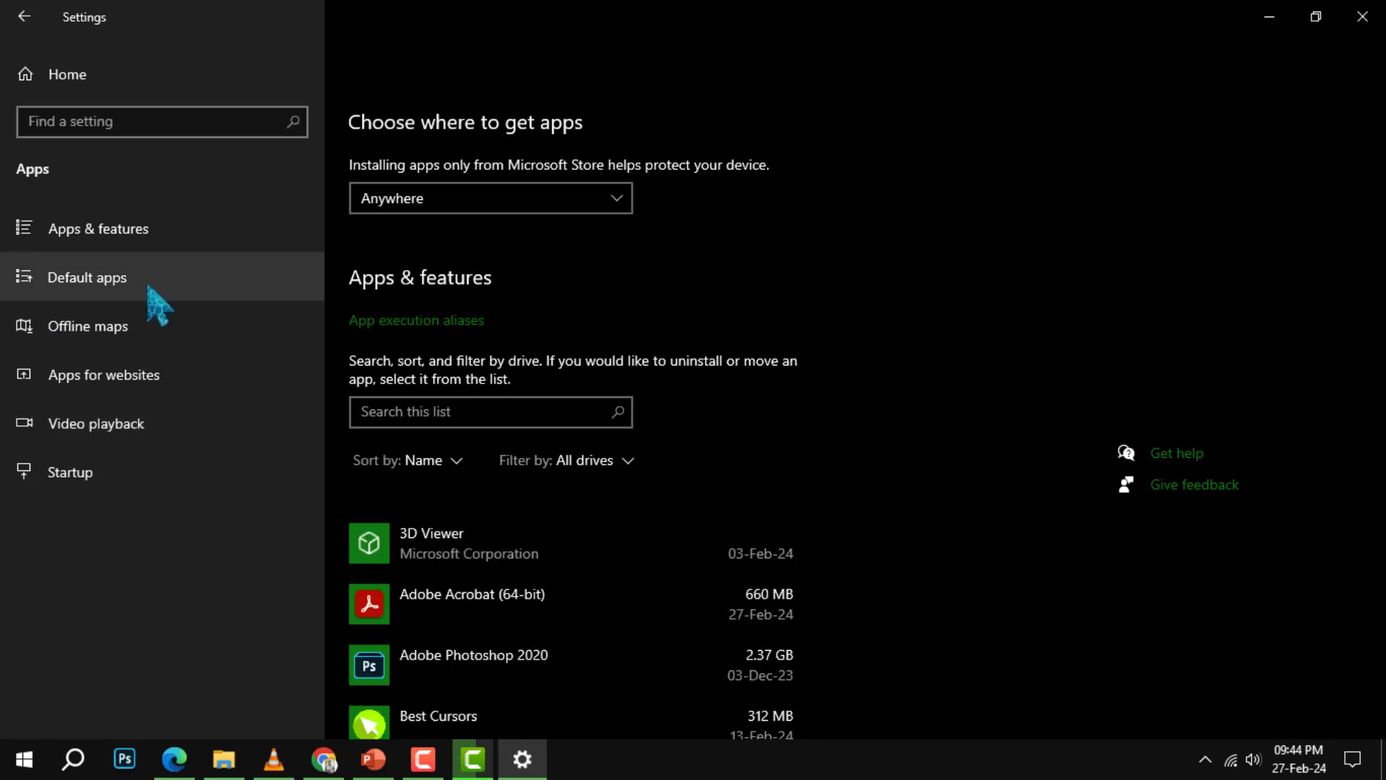
mouse_move(146, 316)
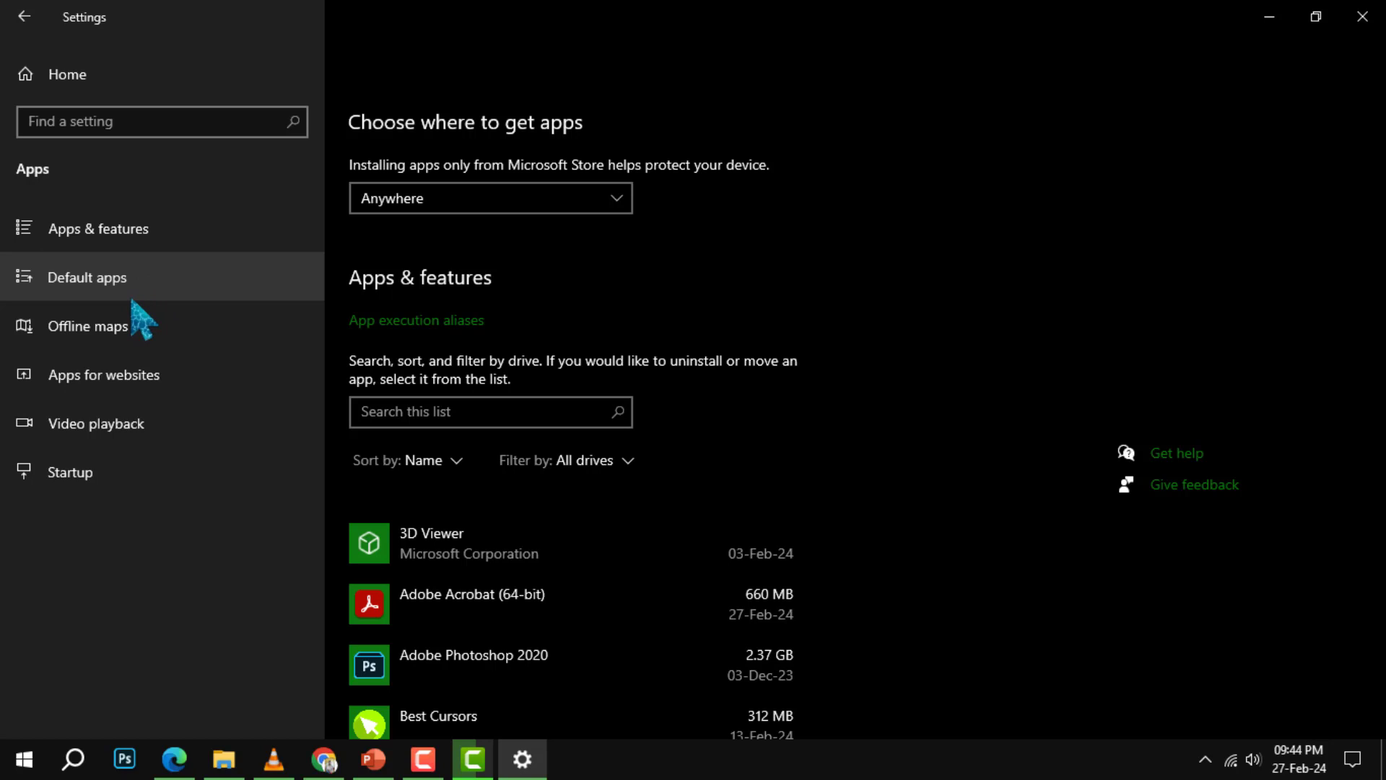
left_click(86, 276)
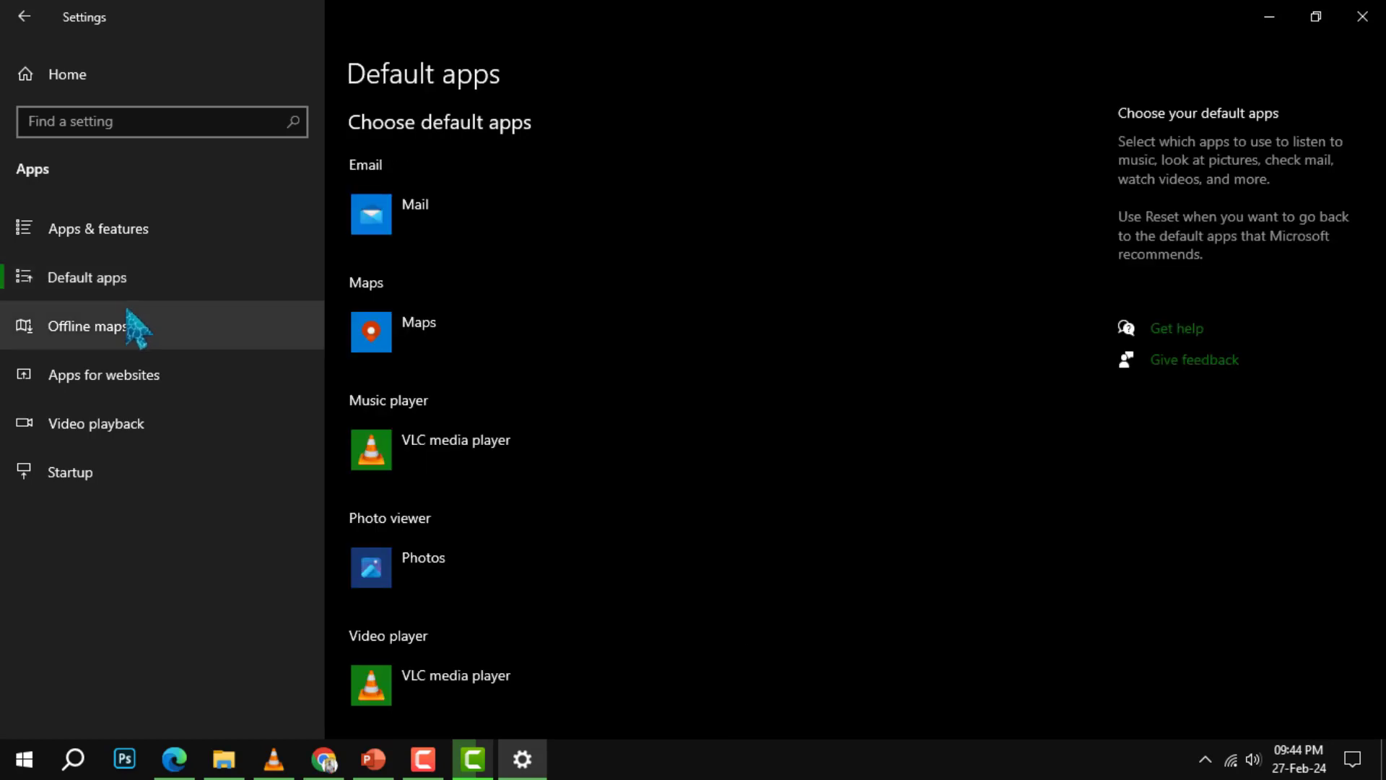
scroll("down", 3)
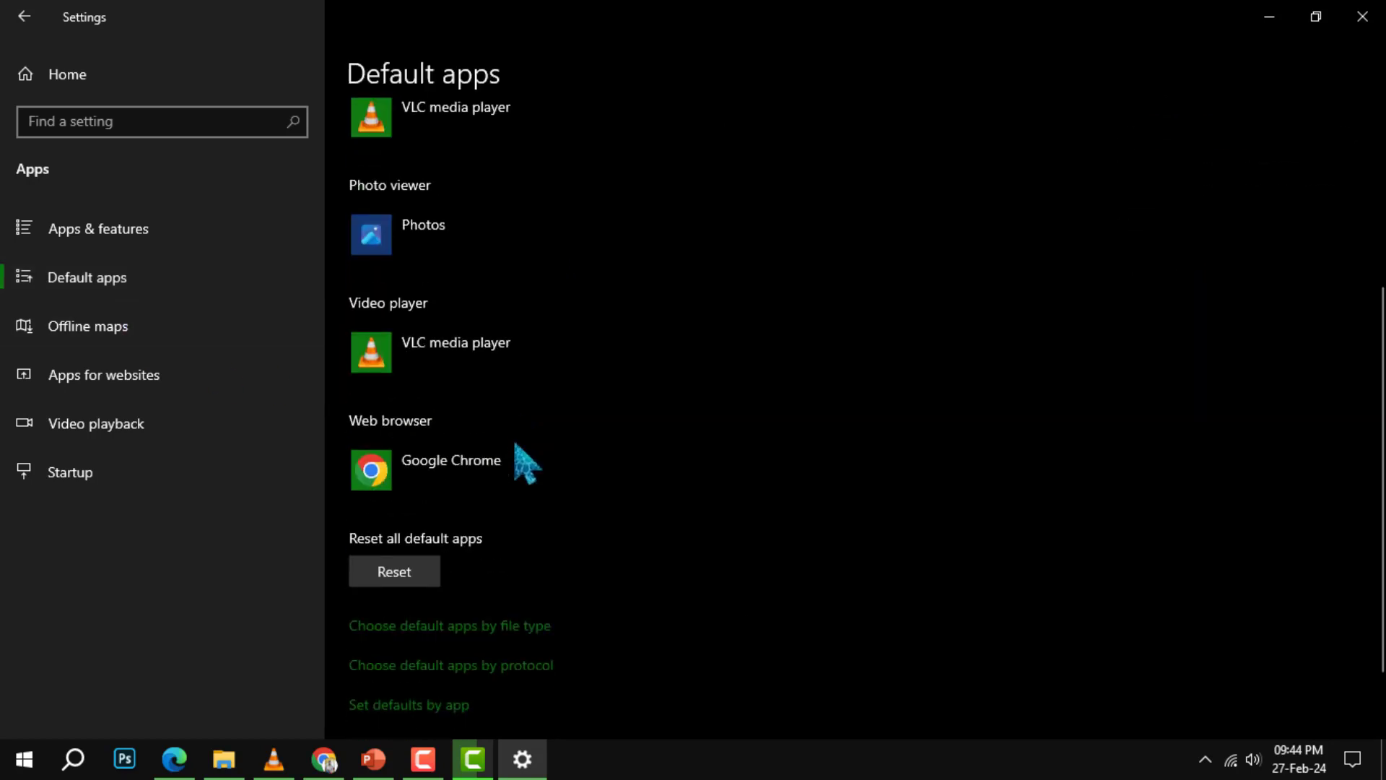
mouse_move(748, 453)
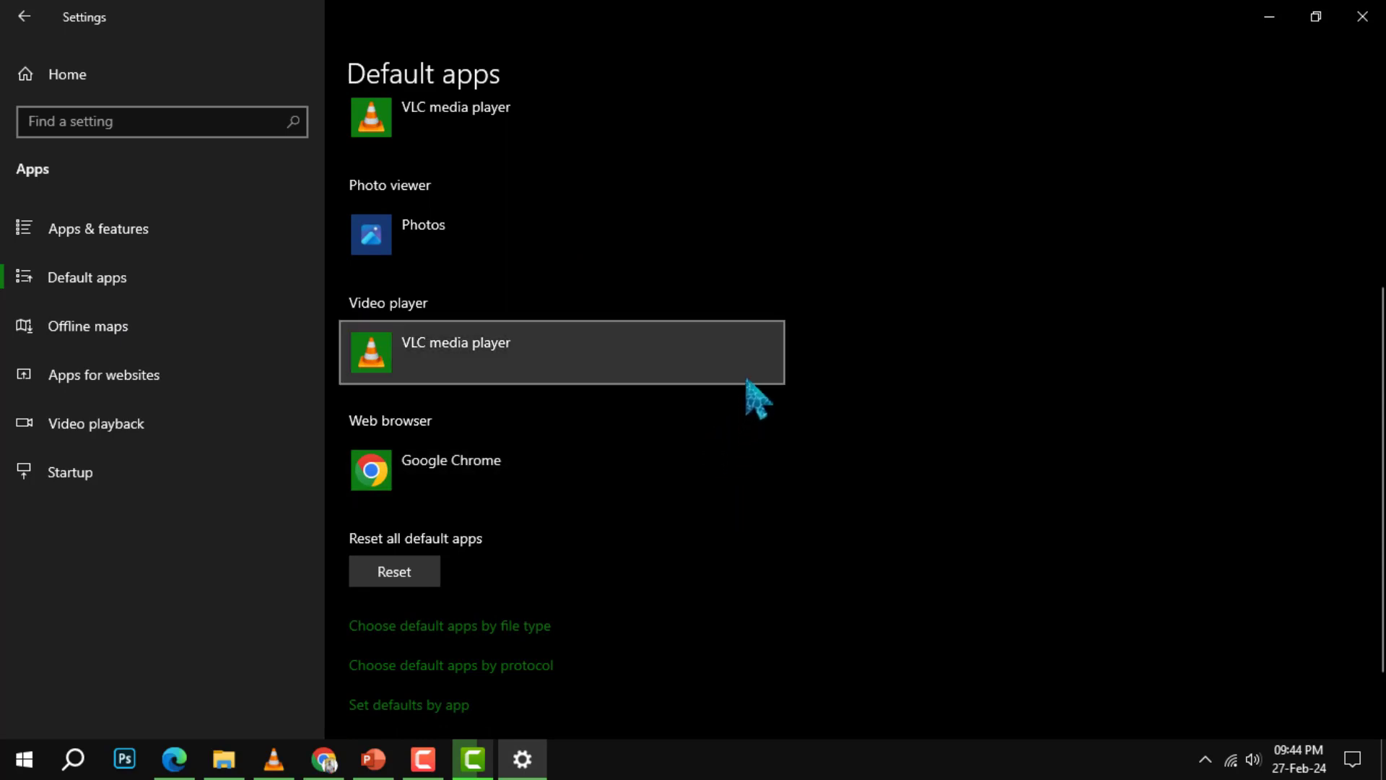
mouse_move(610, 464)
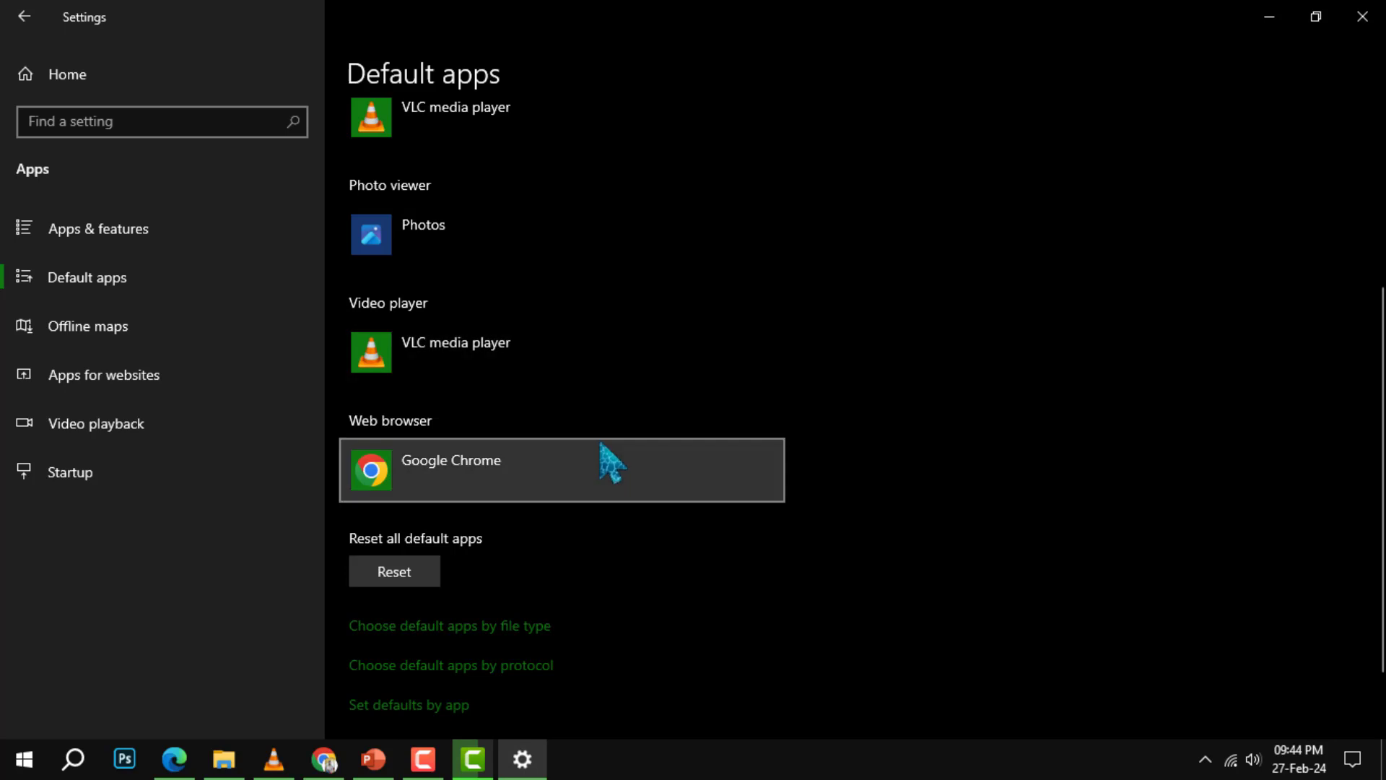
mouse_move(495, 472)
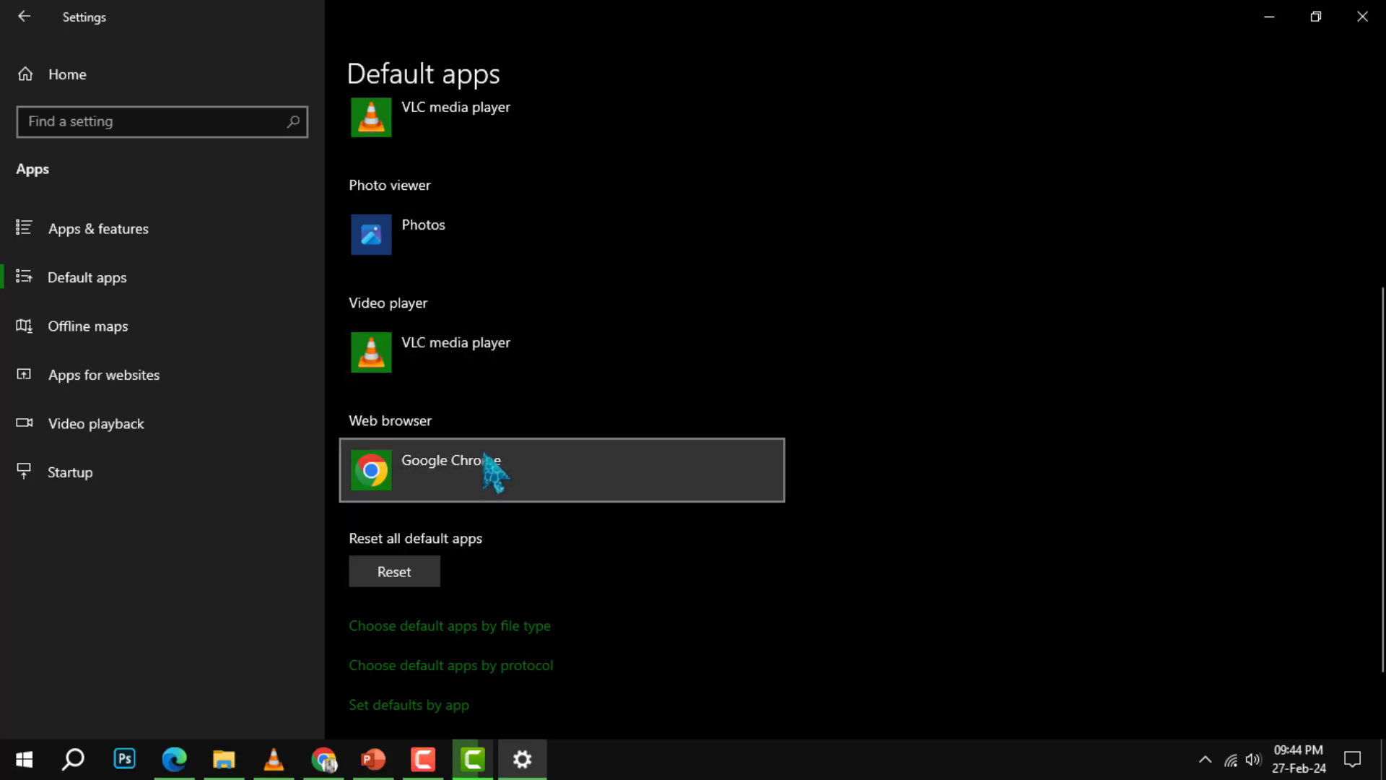
mouse_move(477, 469)
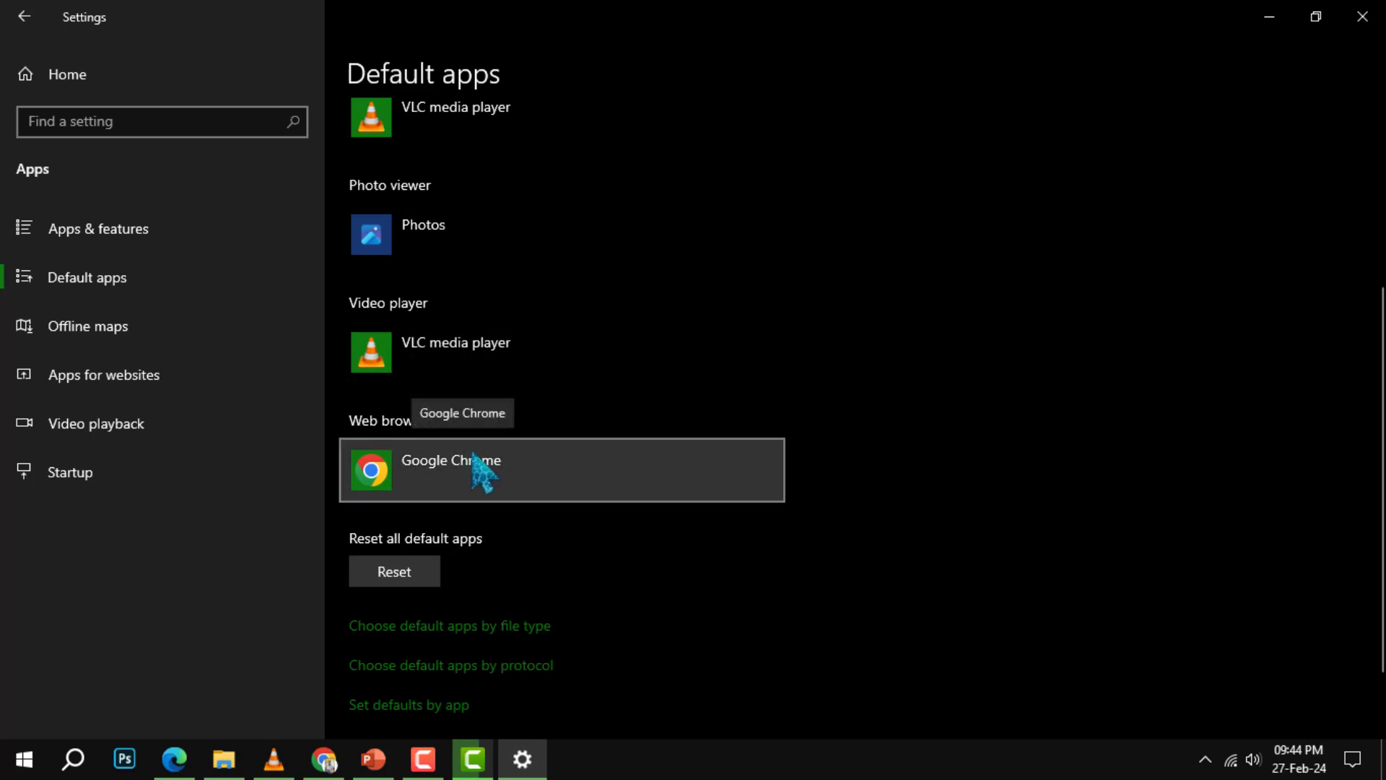